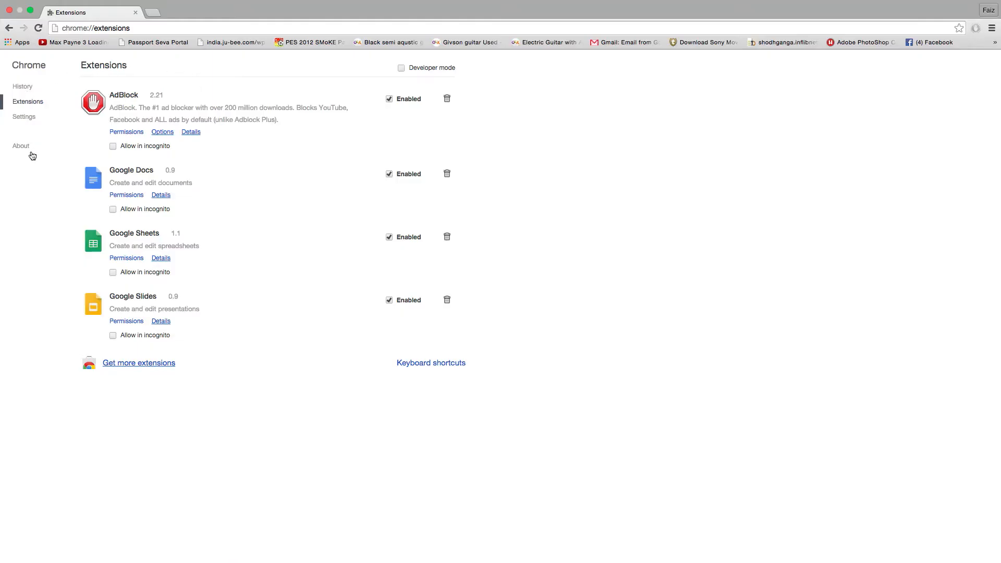
Switch from Chrome's extensions list to Settings and search it for 'Cookies'
{"action": "left_click", "coordinate": [24, 117]}
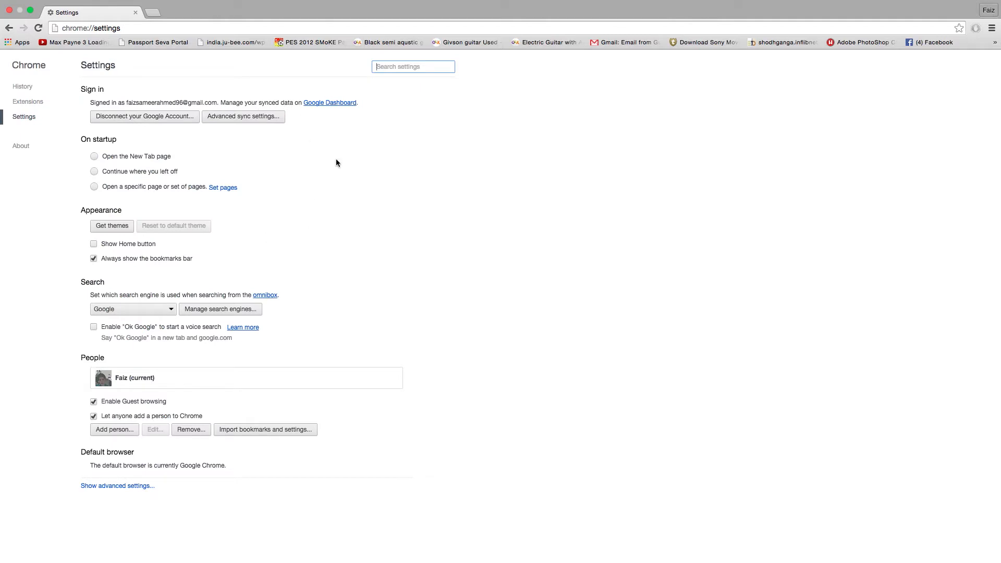
{"action": "mouse_move", "coordinate": [380, 86]}
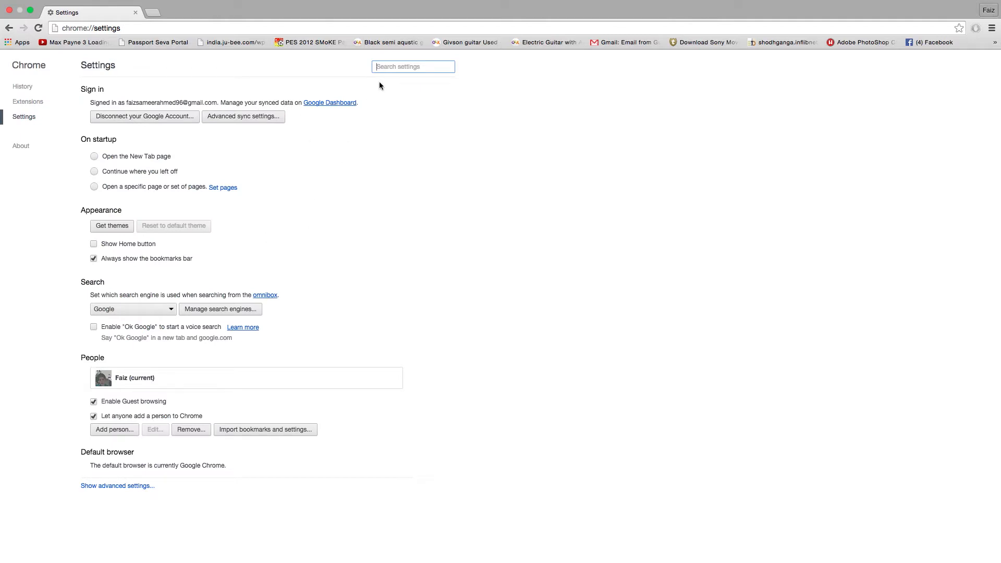
{"action": "type", "text": "Cookies"}
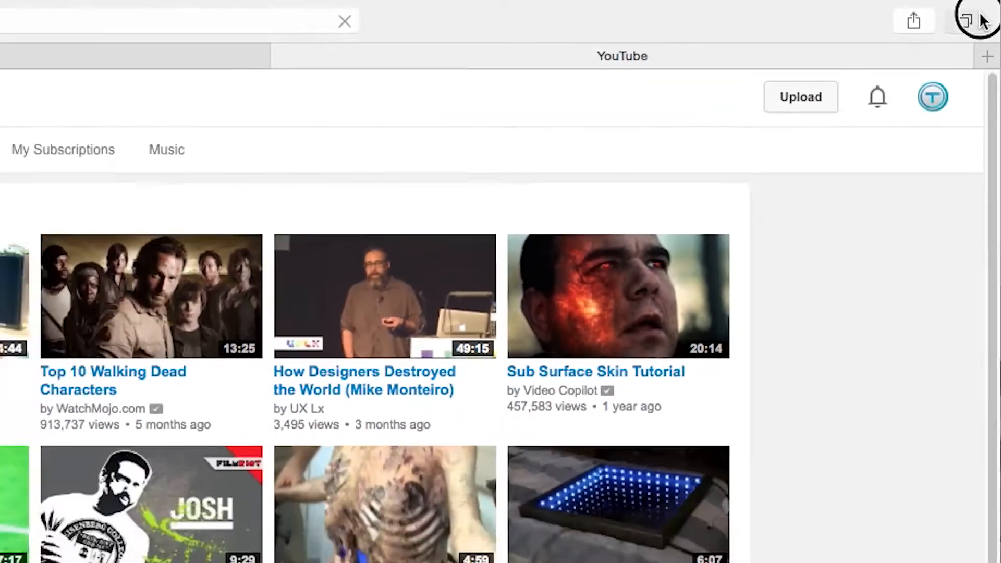
Show Safari's tab overview, then view the AutoFill, Passwords, Search and Security preference panes
{"action": "left_click", "coordinate": [968, 17]}
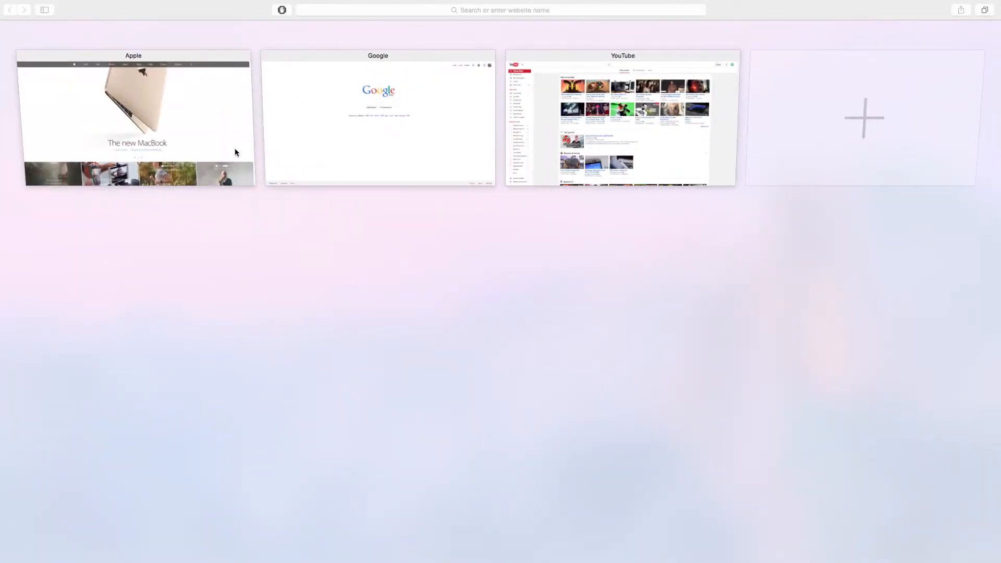
{"action": "mouse_move", "coordinate": [721, 128]}
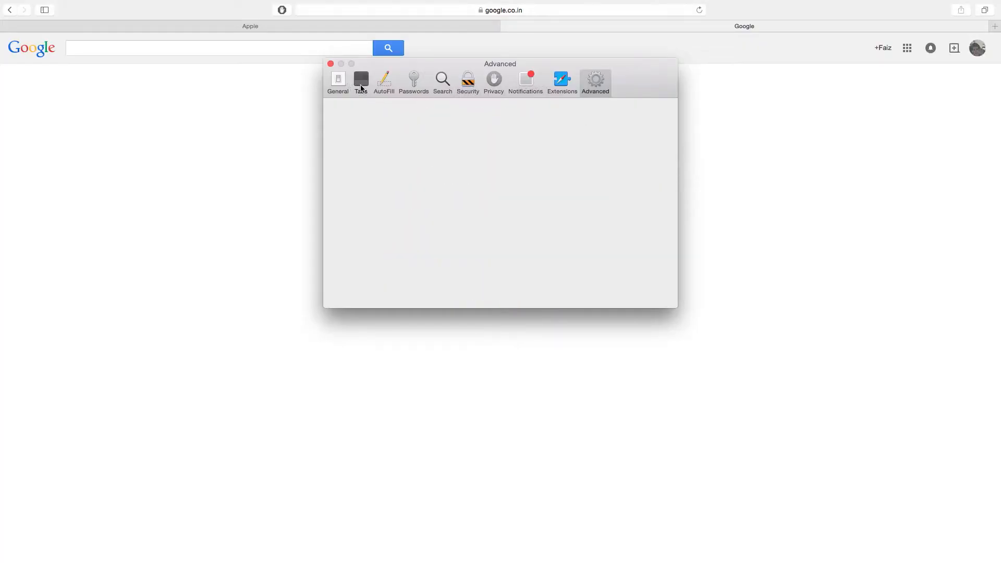
{"action": "left_click", "coordinate": [384, 81]}
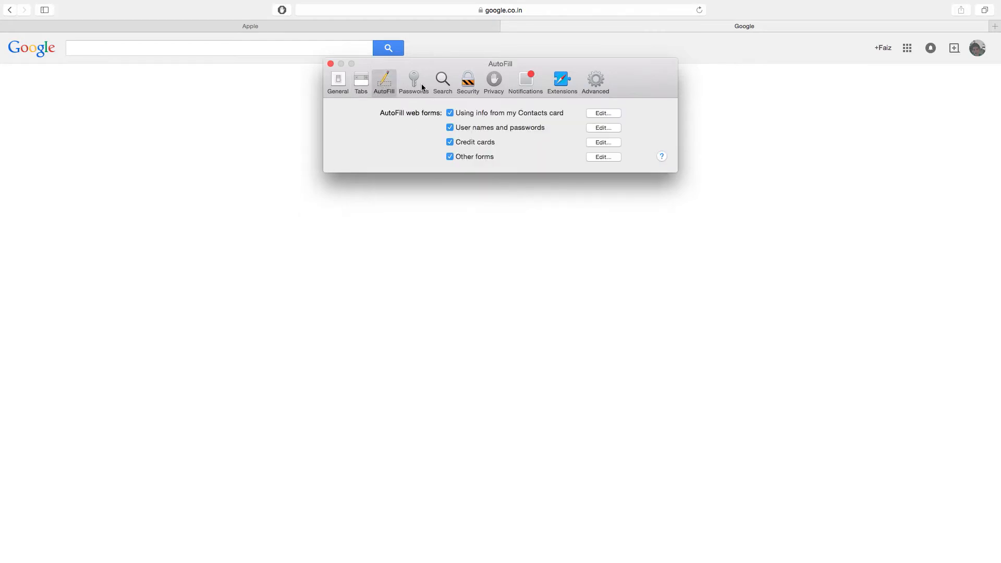
{"action": "left_click", "coordinate": [413, 79]}
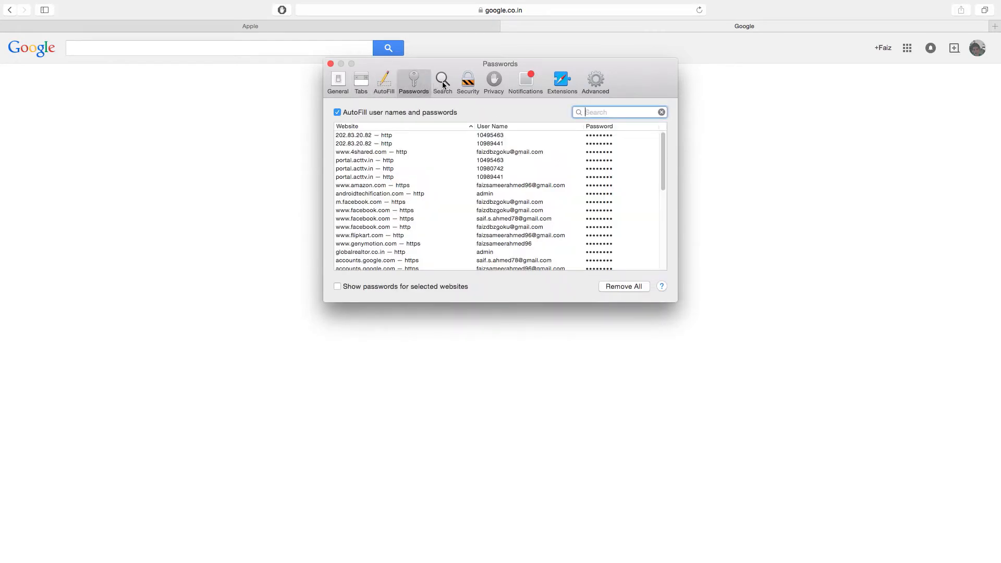
{"action": "left_click", "coordinate": [442, 79]}
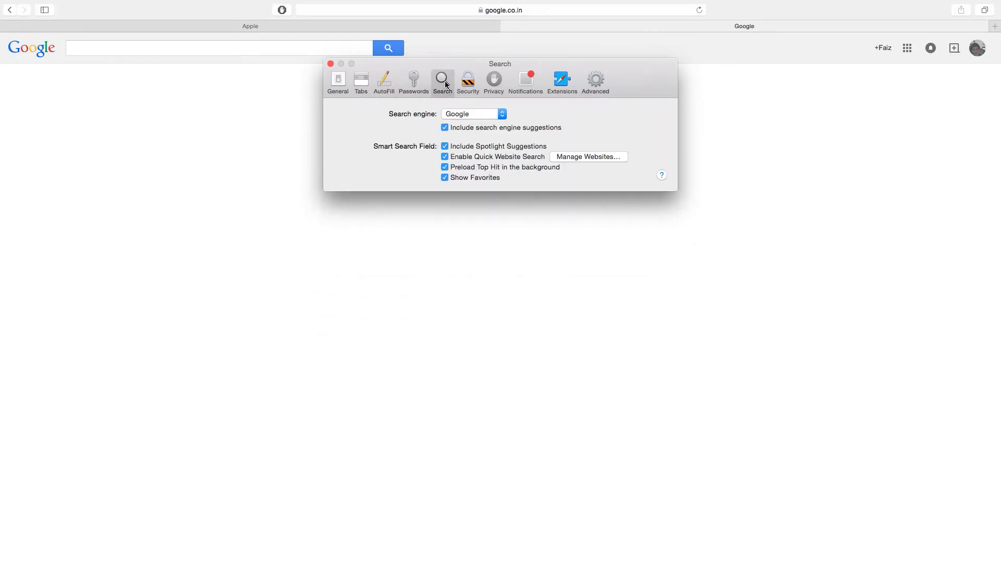
{"action": "mouse_move", "coordinate": [467, 83]}
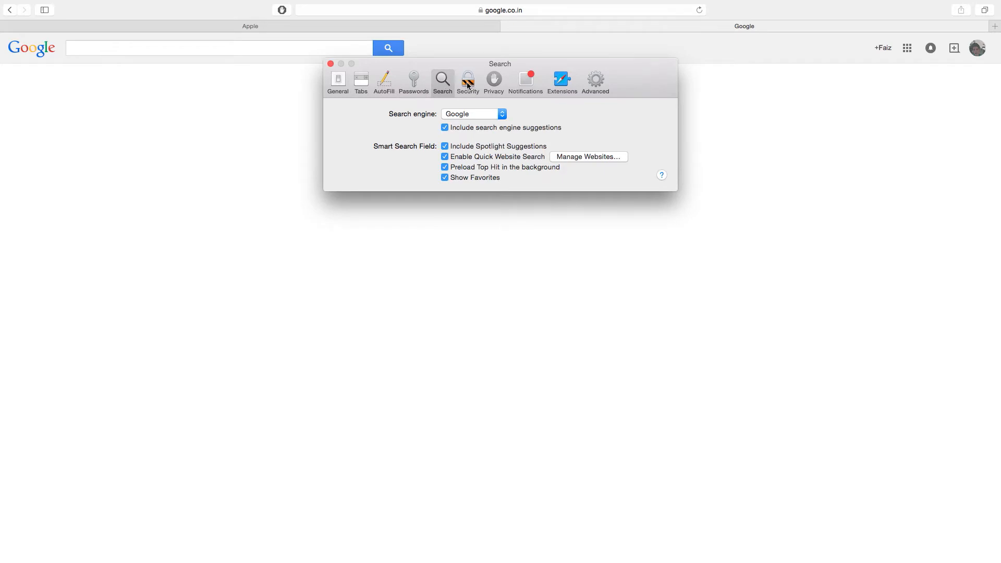
{"action": "left_click", "coordinate": [467, 81]}
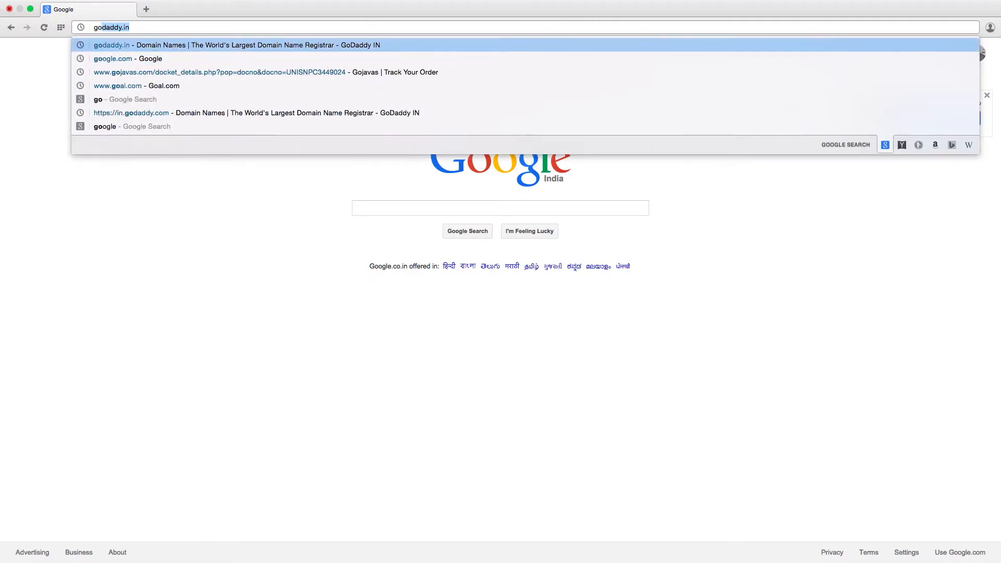
Enter google.com in Opera's address bar and scroll through the add-on theme thumbnails
{"action": "type", "text": "google.com"}
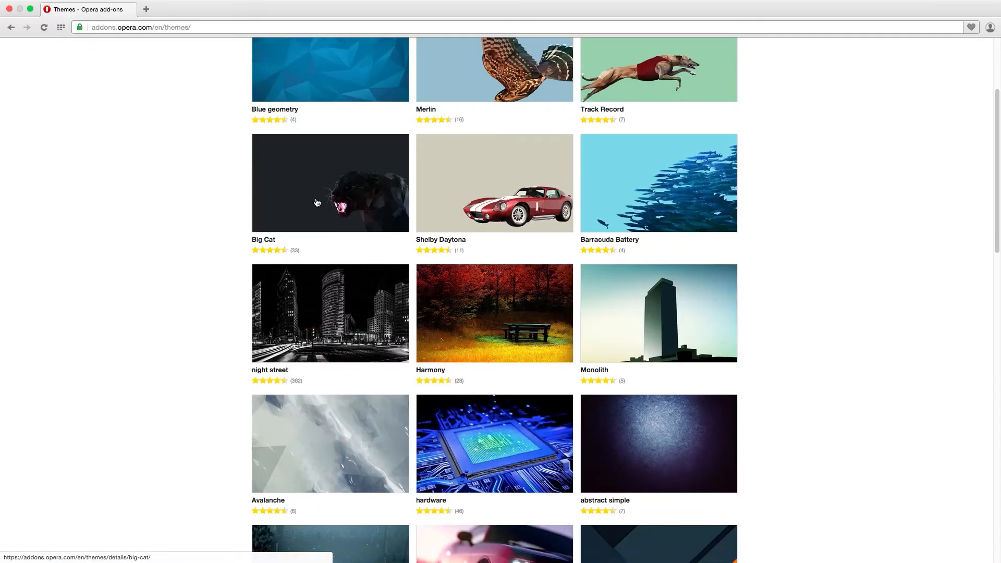
{"action": "scroll", "scroll_direction": "down", "scroll_amount": 3}
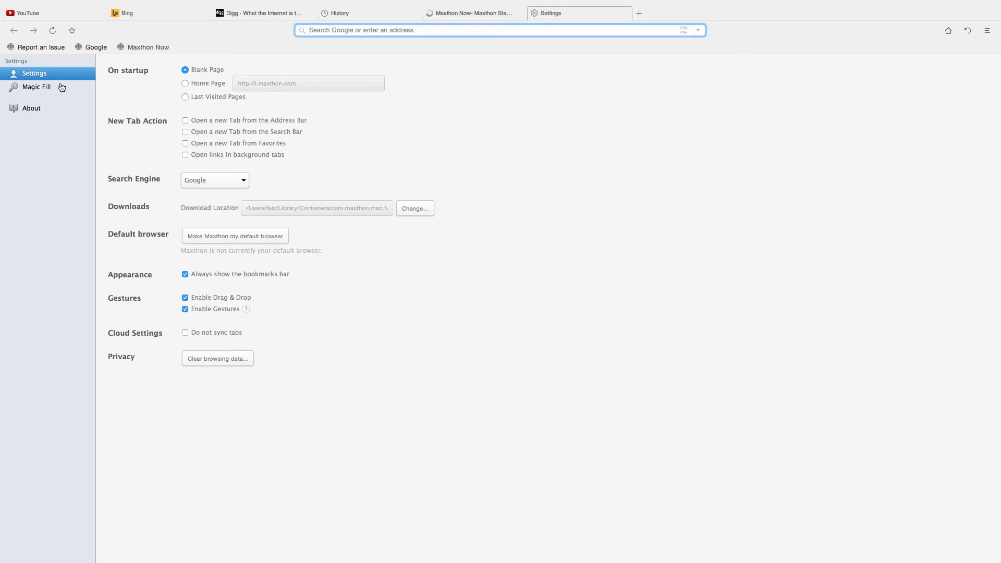
{"action": "mouse_move", "coordinate": [36, 88]}
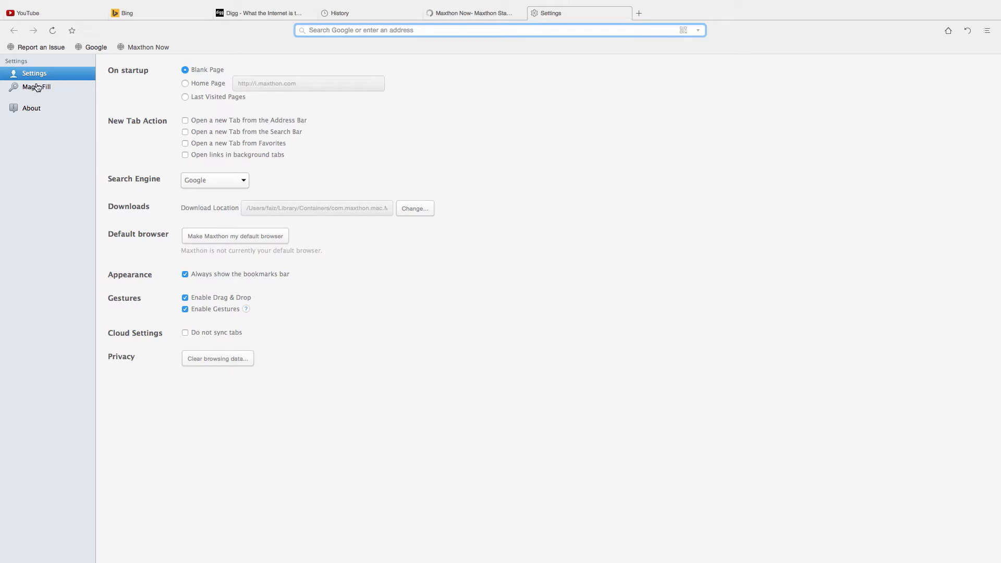
View Maxthon's Magic Fill saved-password settings, then return to the general Settings page
{"action": "left_click", "coordinate": [35, 87]}
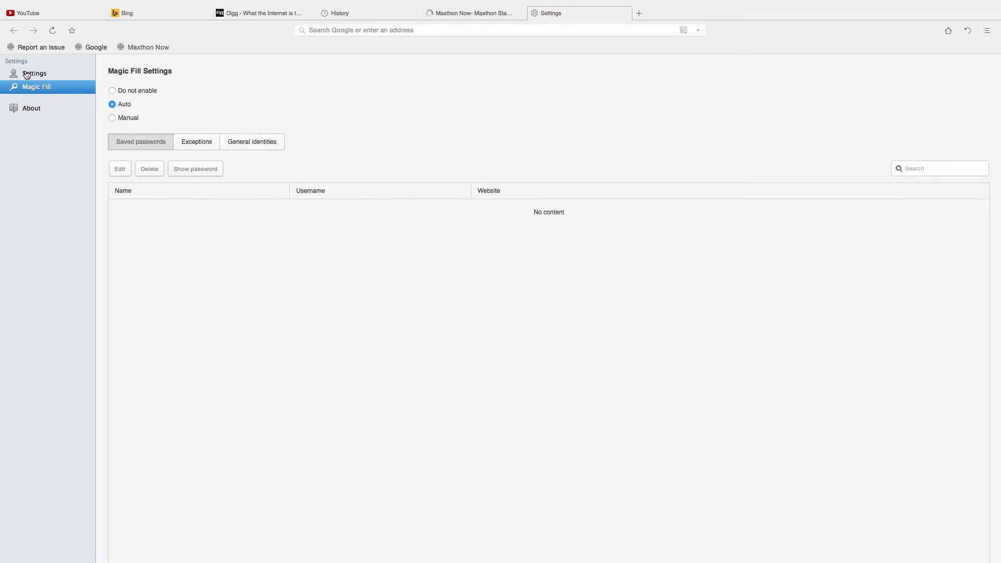
{"action": "left_click", "coordinate": [33, 73]}
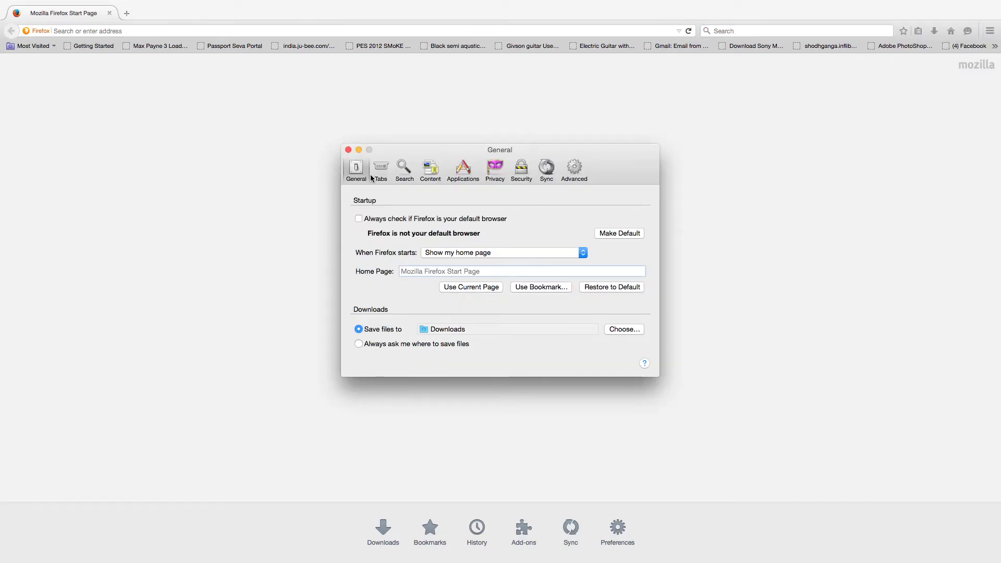
Bring up Firefox's General preferences with startup and downloads options from the start page
{"action": "left_click", "coordinate": [380, 169]}
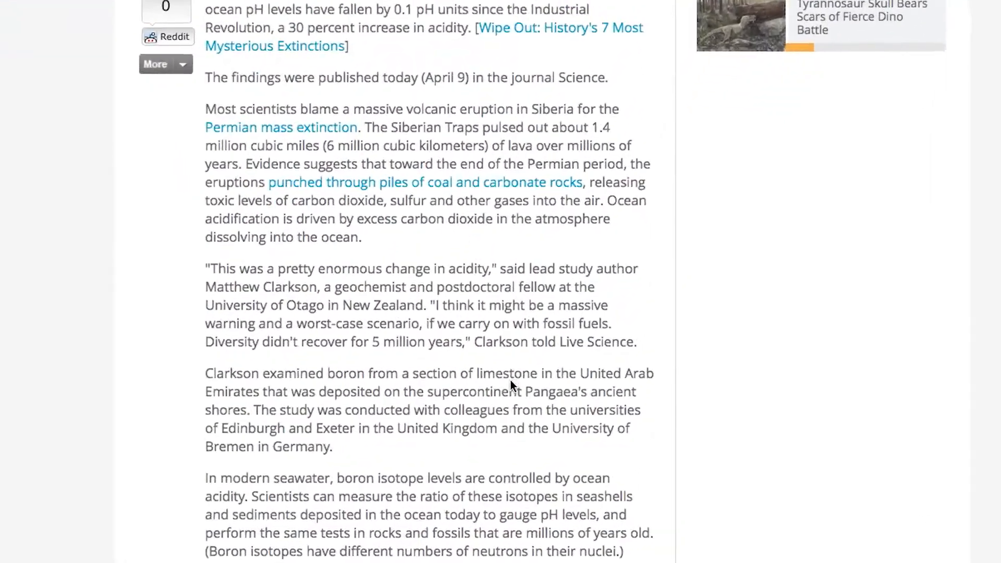
Select 'United Kingdom' in the article, use Look Up, and scroll to its Wikipedia entry
{"action": "double_click", "coordinate": [387, 368]}
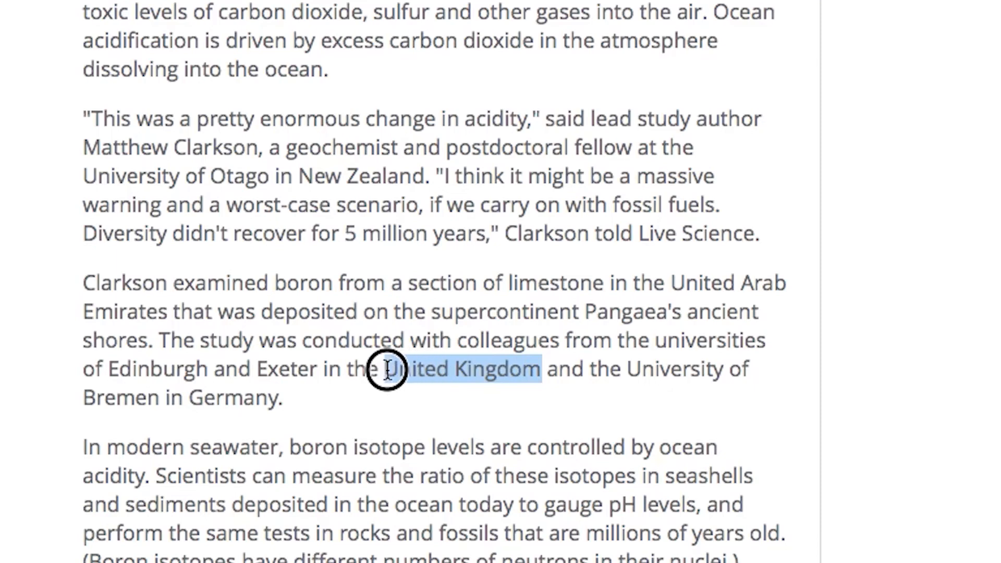
{"action": "right_click", "coordinate": [391, 368]}
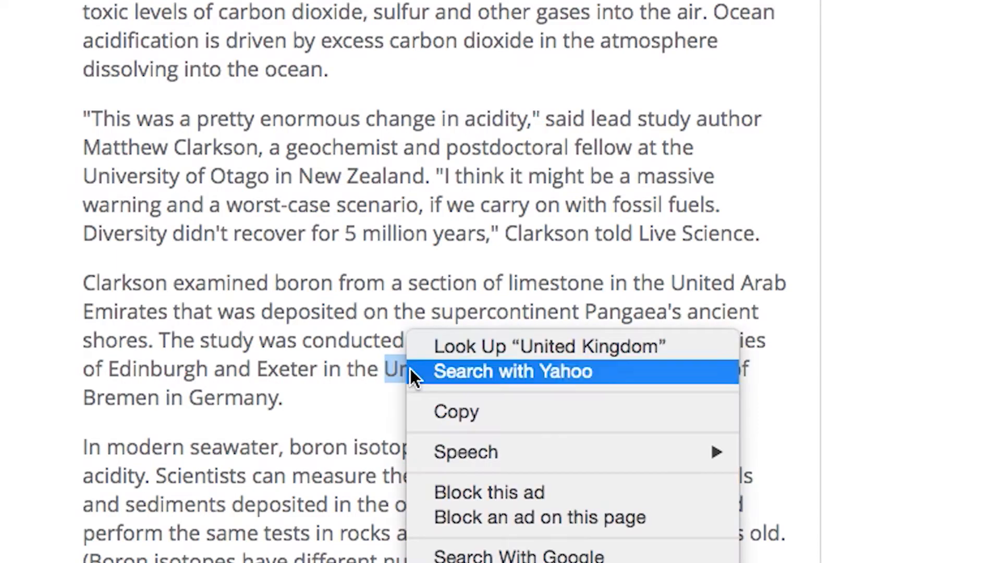
{"action": "left_click", "coordinate": [449, 353]}
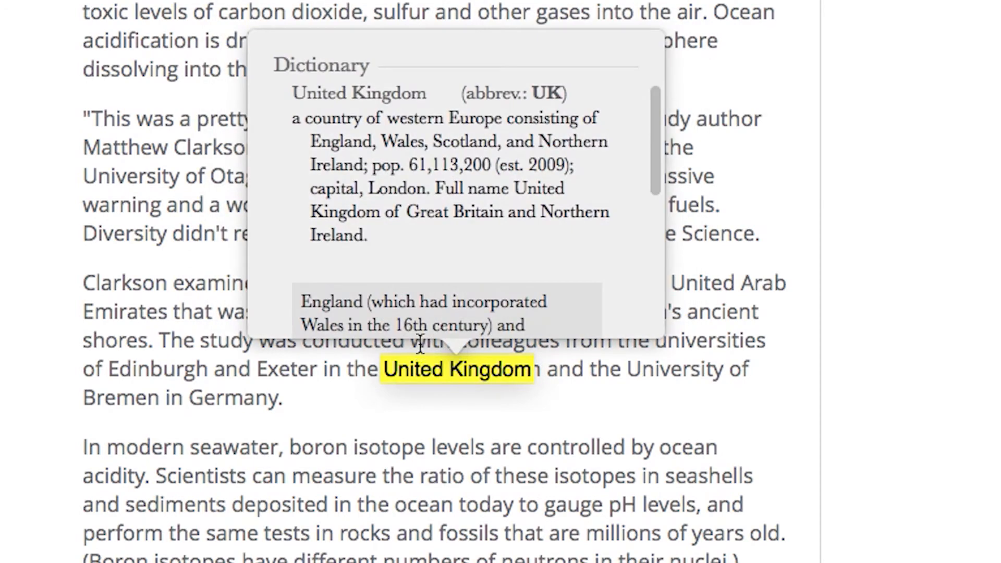
{"action": "scroll", "scroll_direction": "down", "scroll_amount": 3}
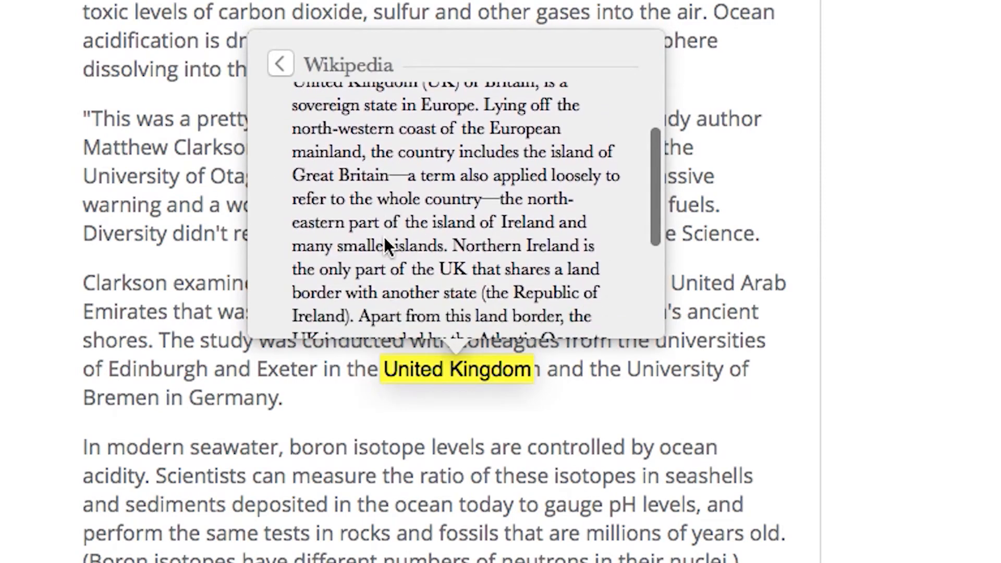
{"action": "scroll", "scroll_direction": "down", "scroll_amount": 3}
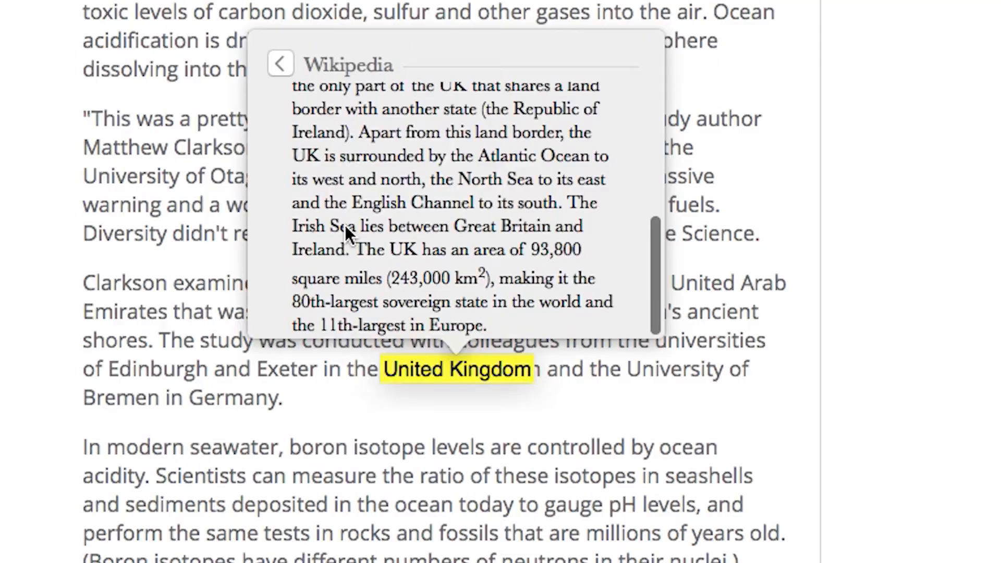